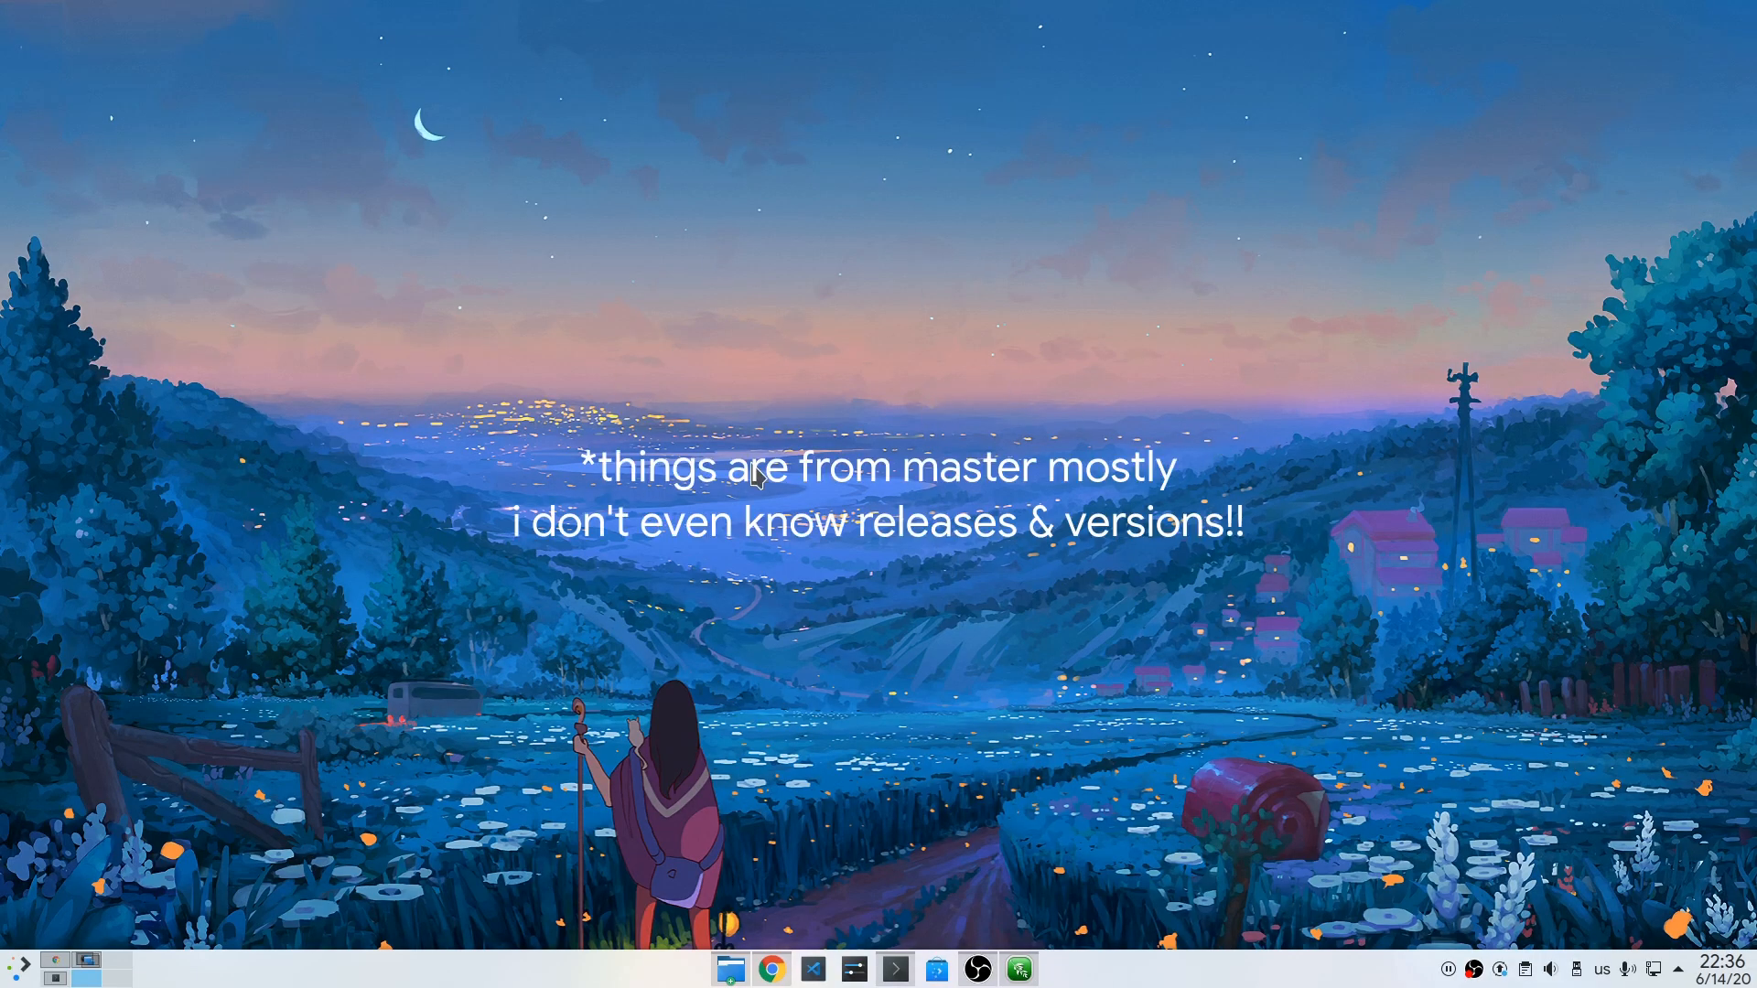
pyautogui.moveTo(920, 423)
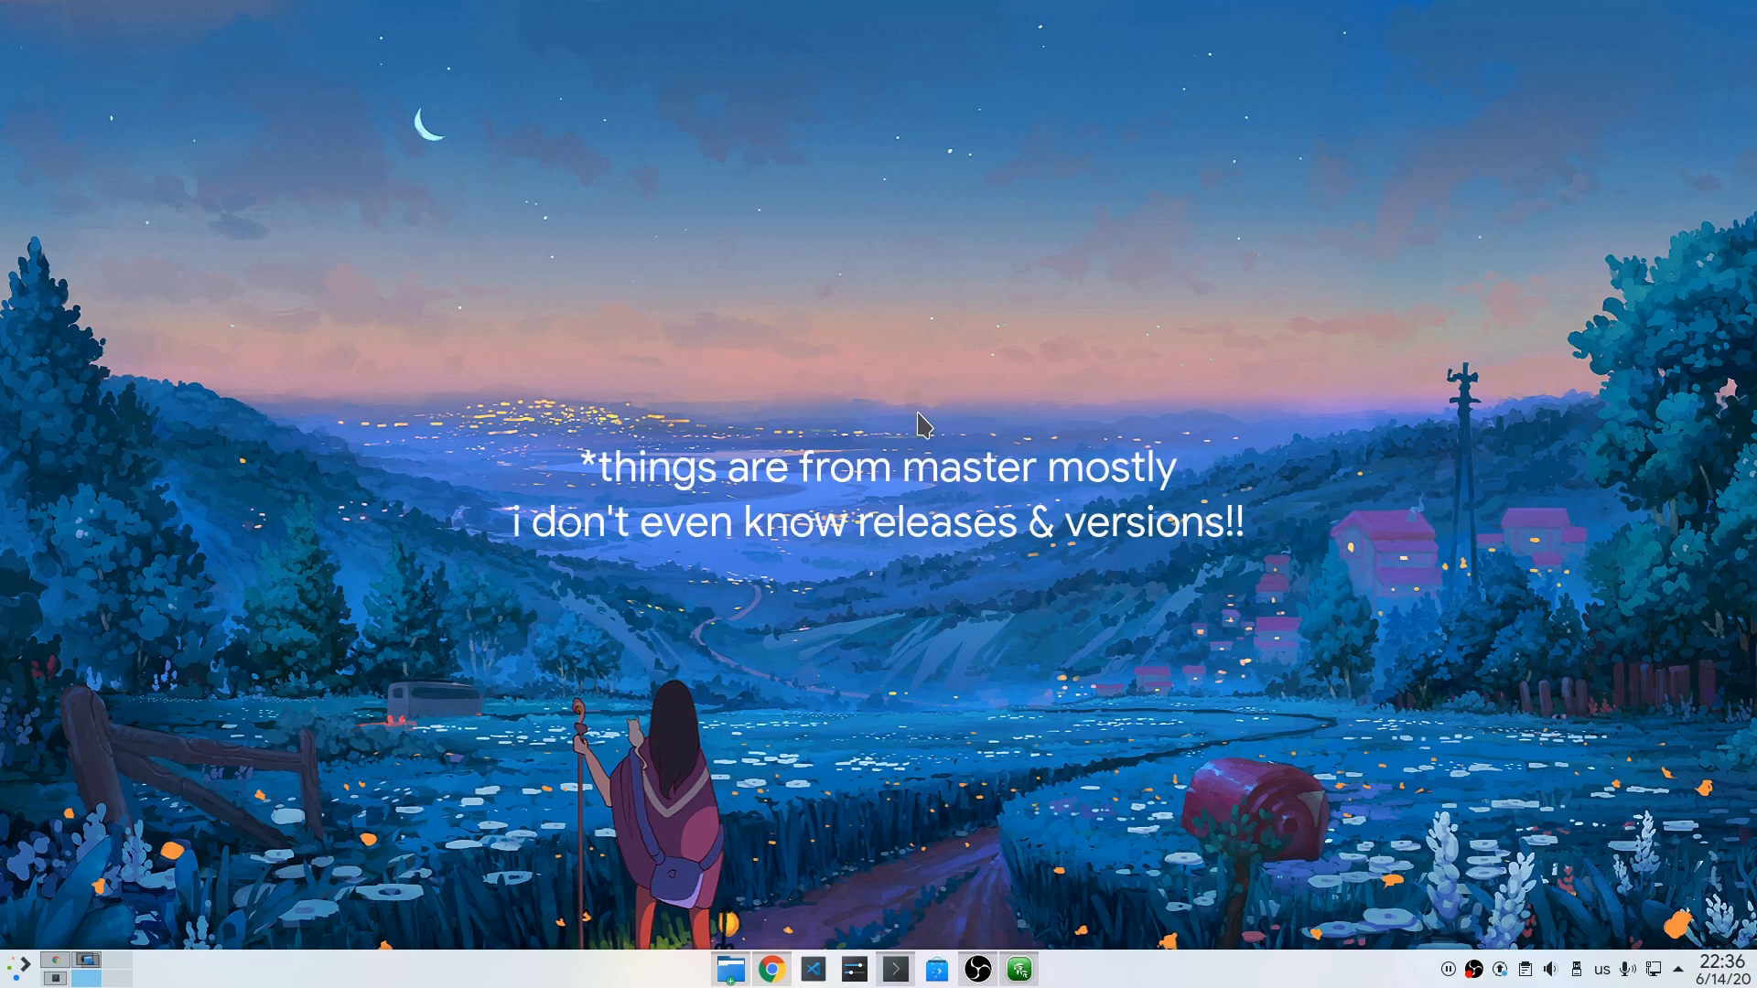
pyautogui.moveTo(1329, 396)
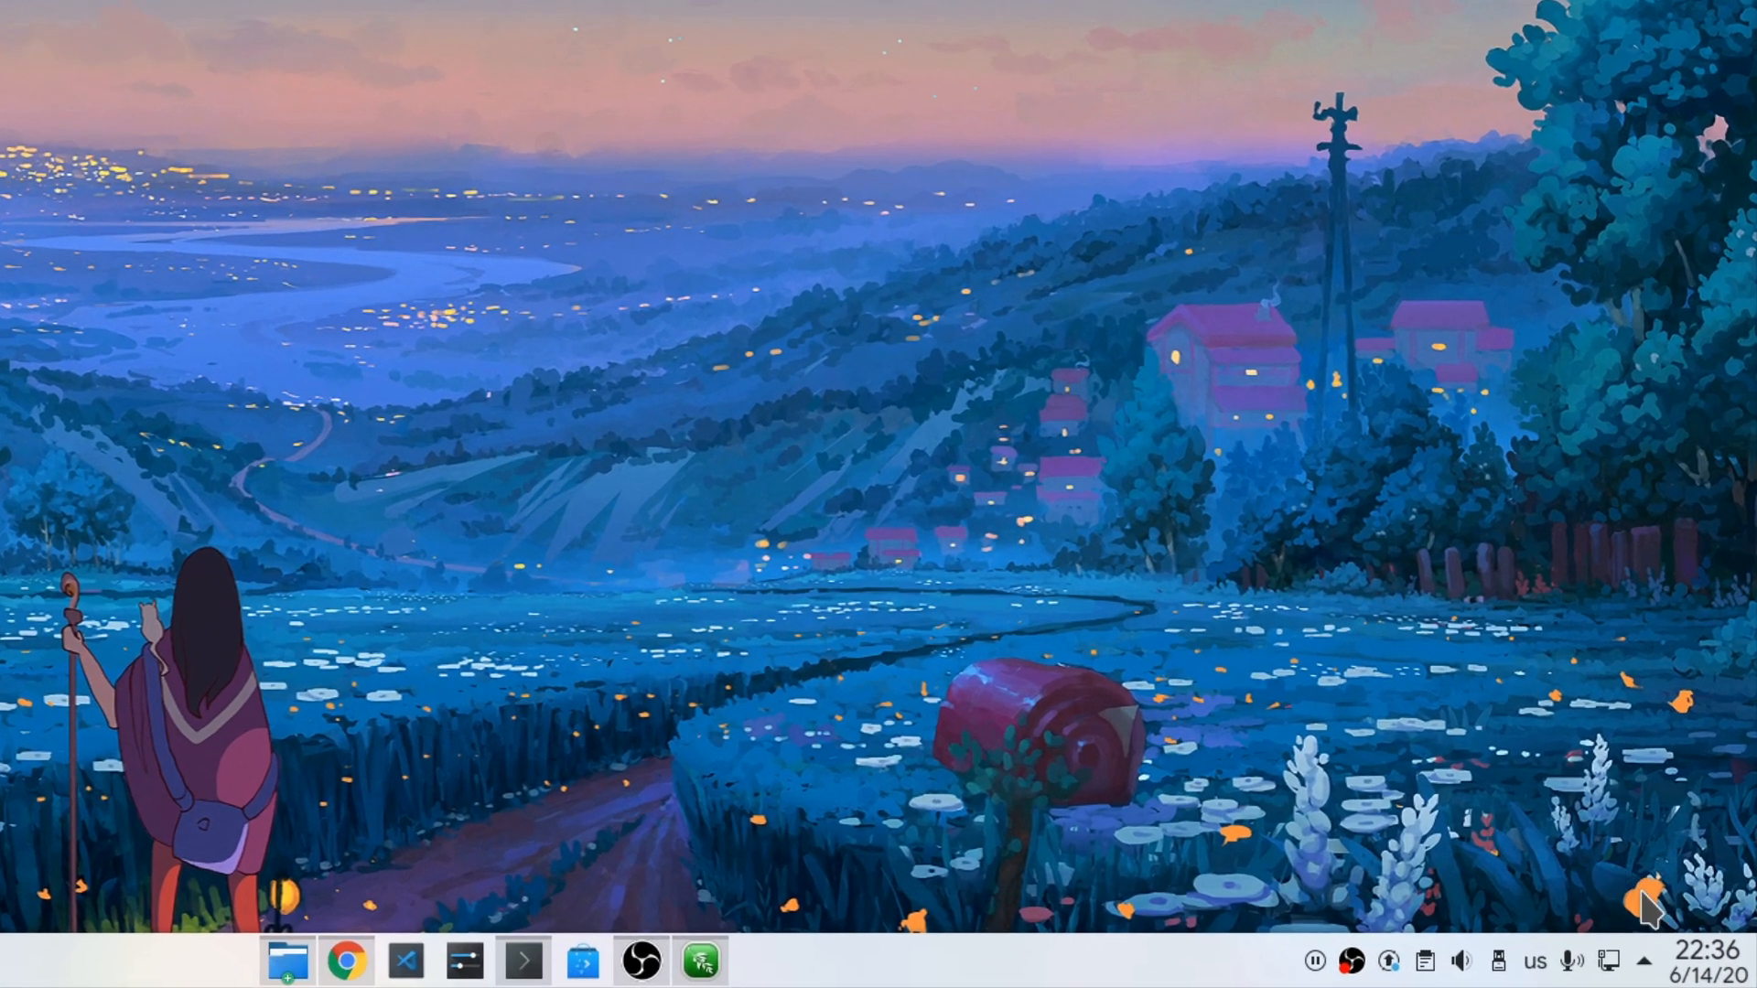
# - Show the clock's calendar popup and view the holidays listed for June 22
pyautogui.click(1691, 961)
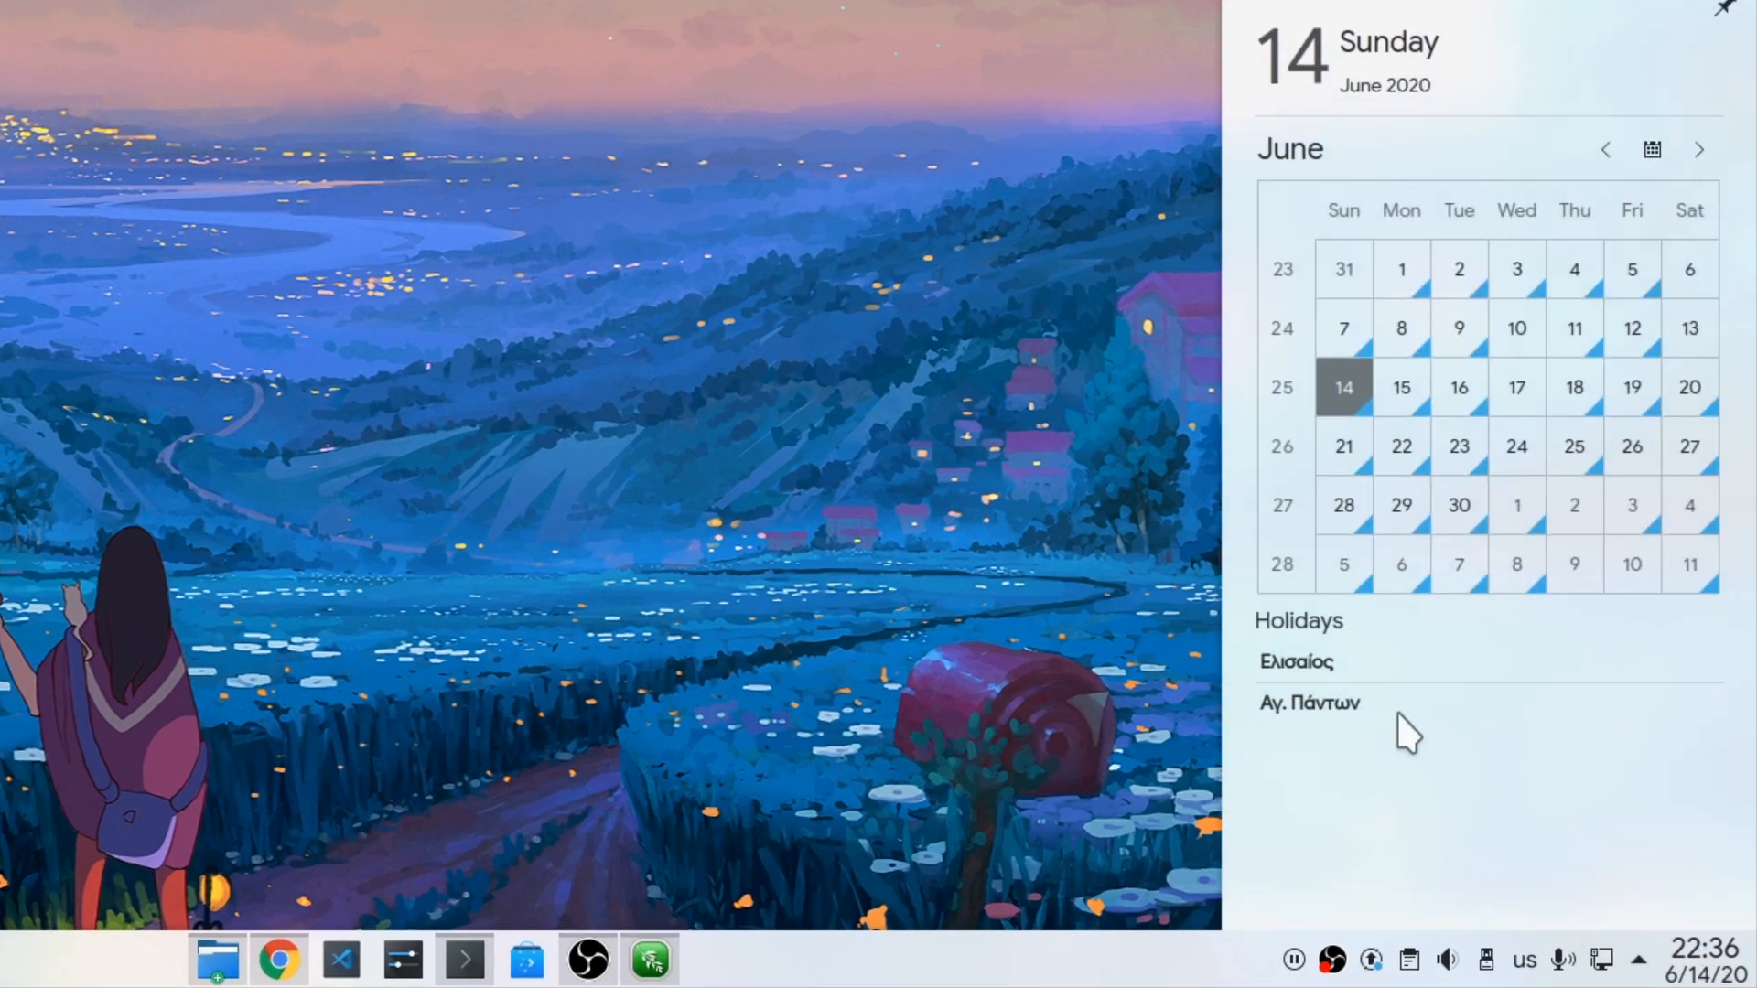
pyautogui.click(1400, 446)
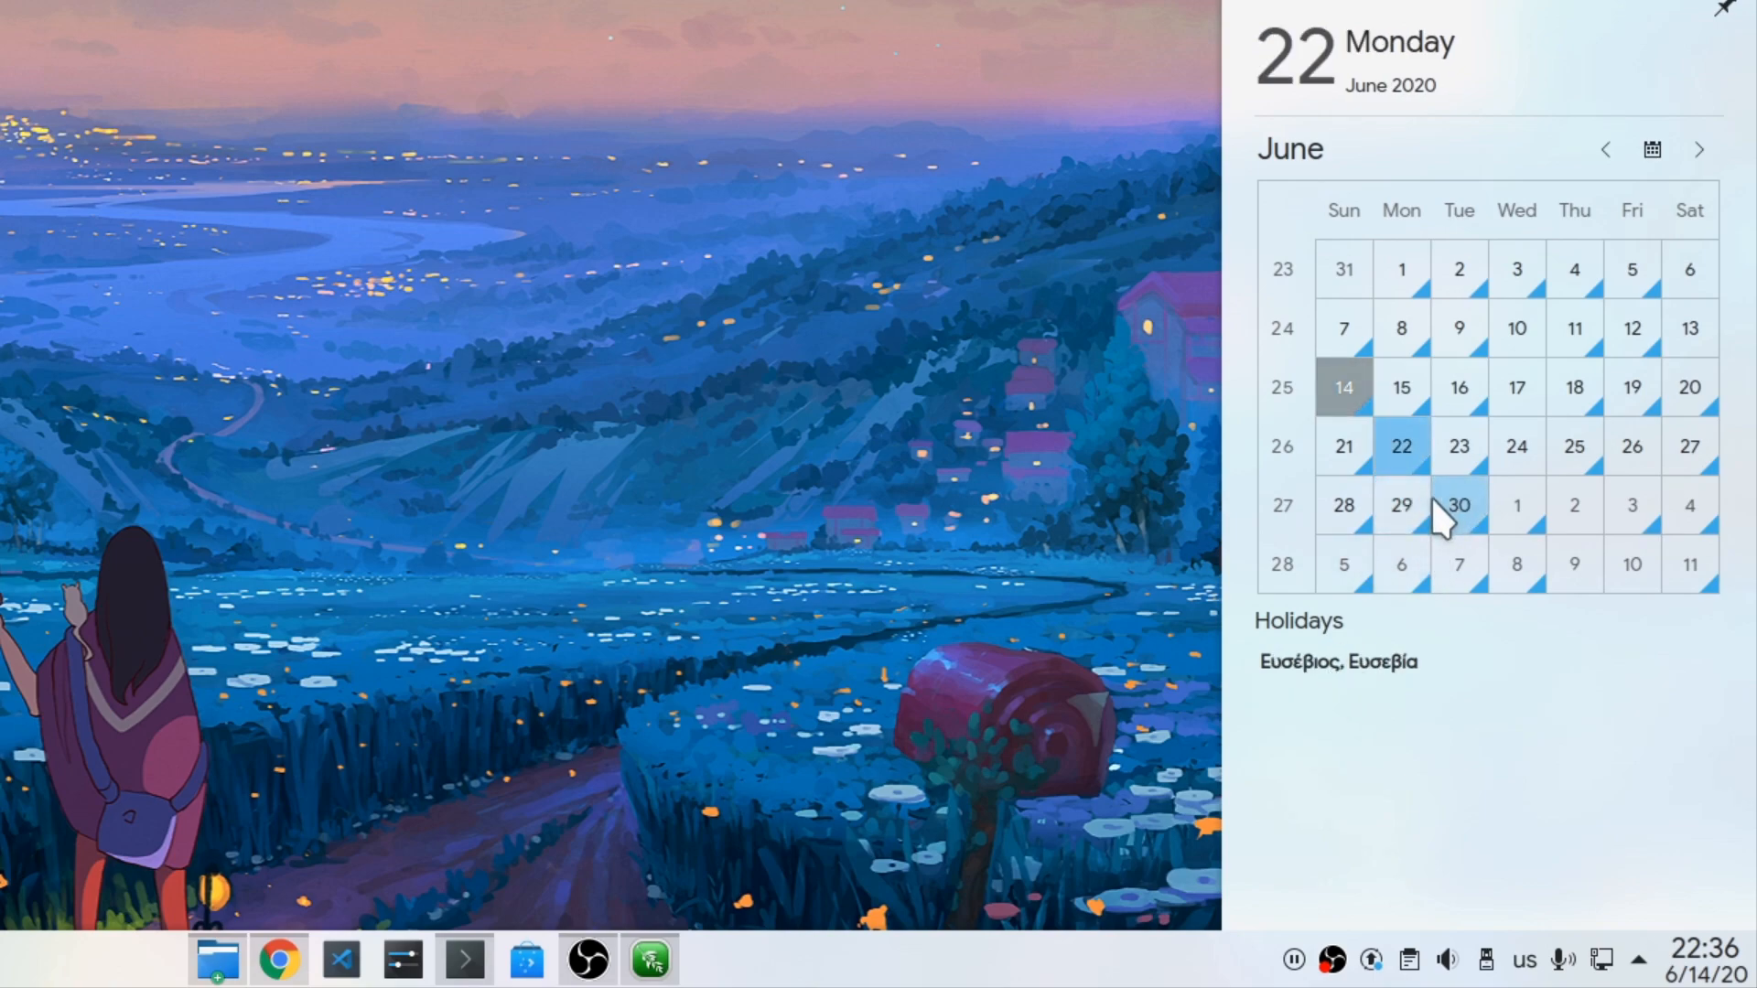
pyautogui.click(1400, 505)
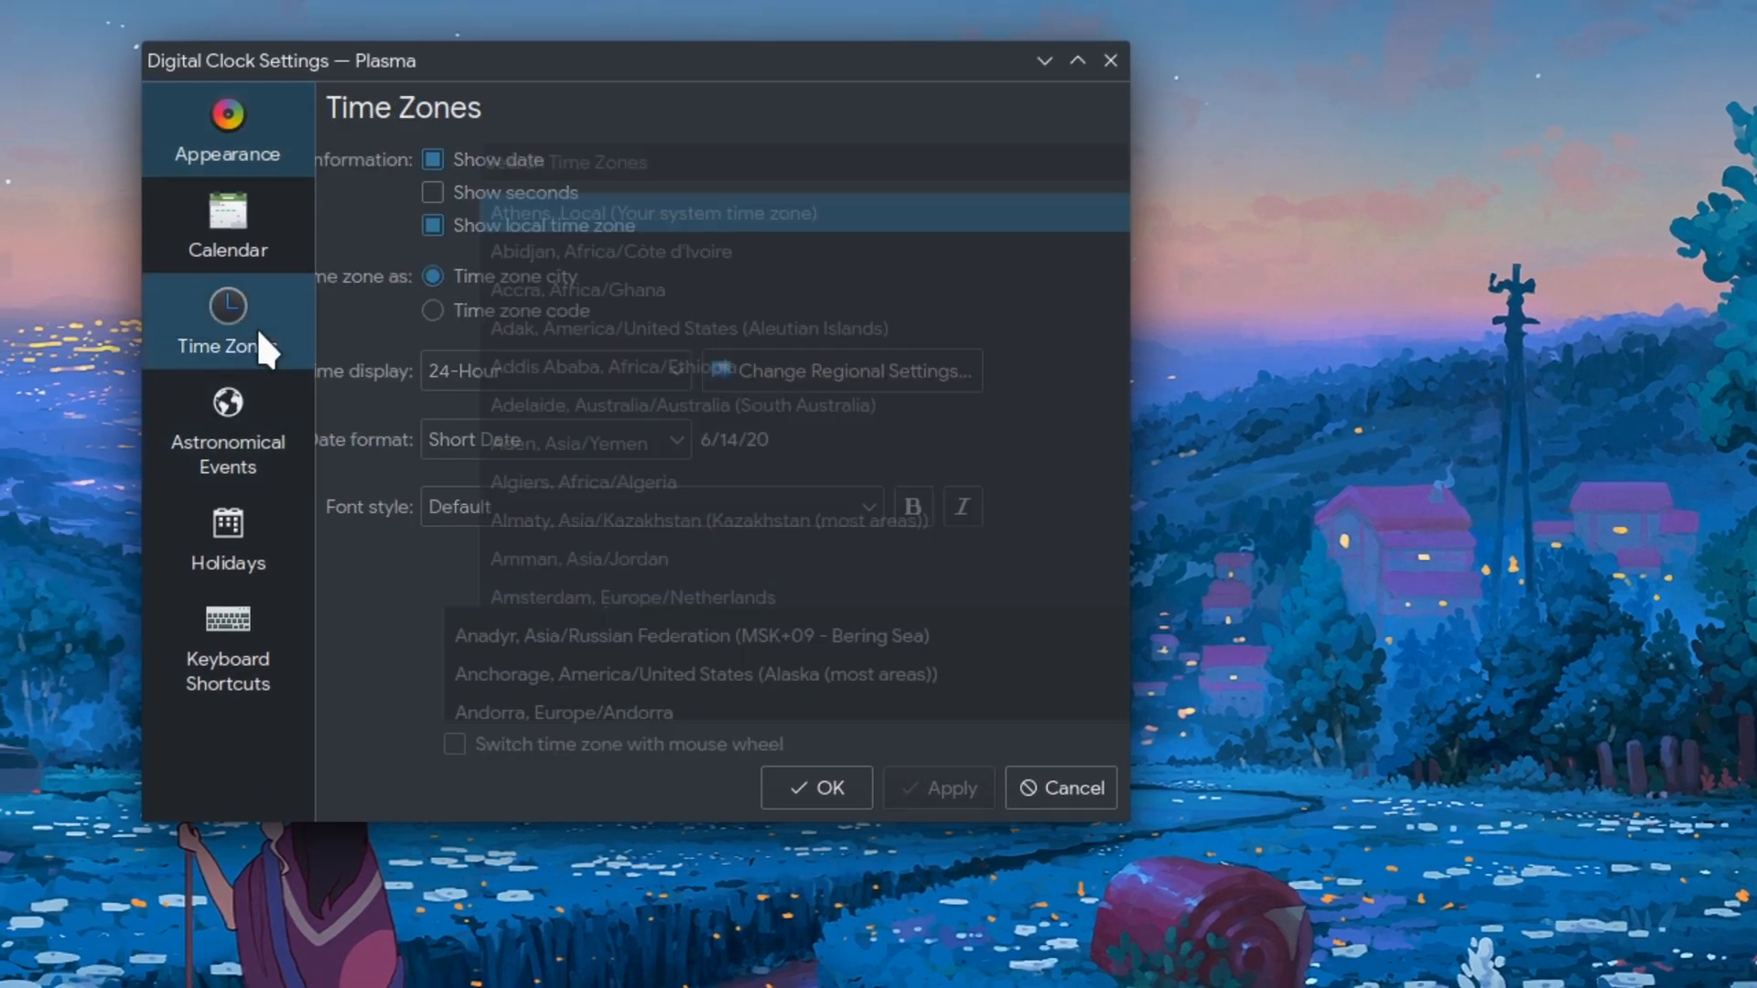
# - Enable Adak, Abidjan, Accra, Addis Ababa and Adelaide time zones in Digital Clock Settings and apply them
pyautogui.click(227, 318)
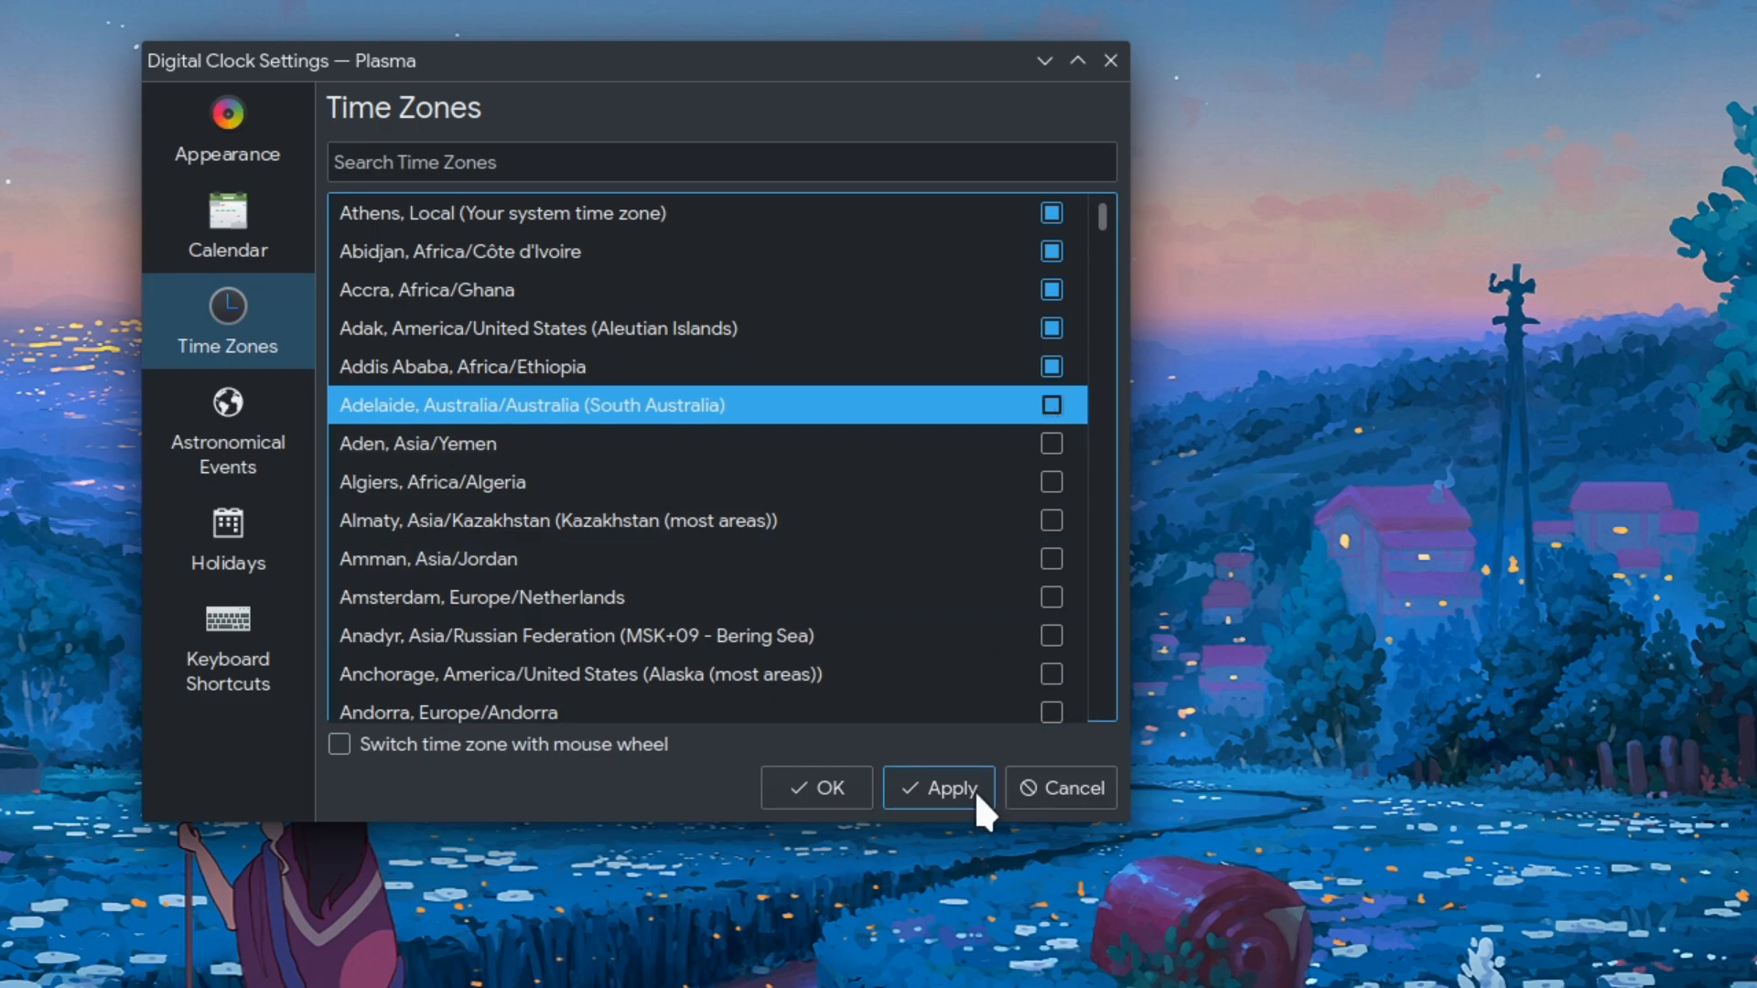
pyautogui.click(939, 787)
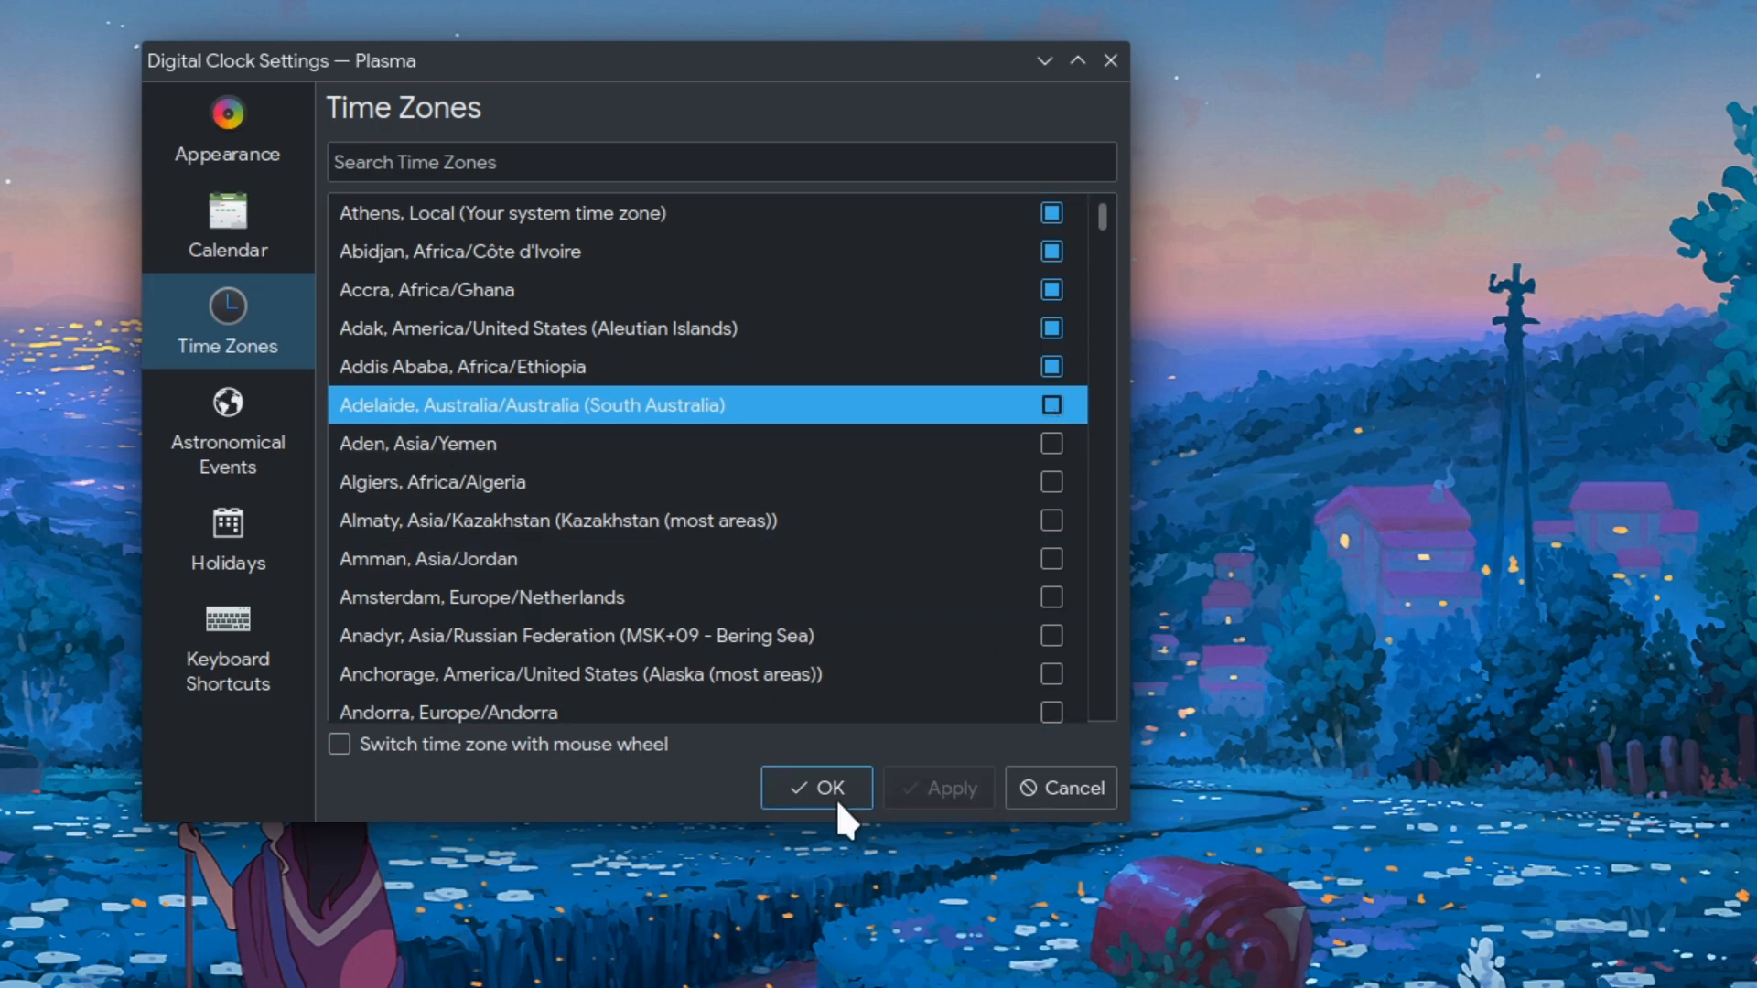
pyautogui.click(816, 787)
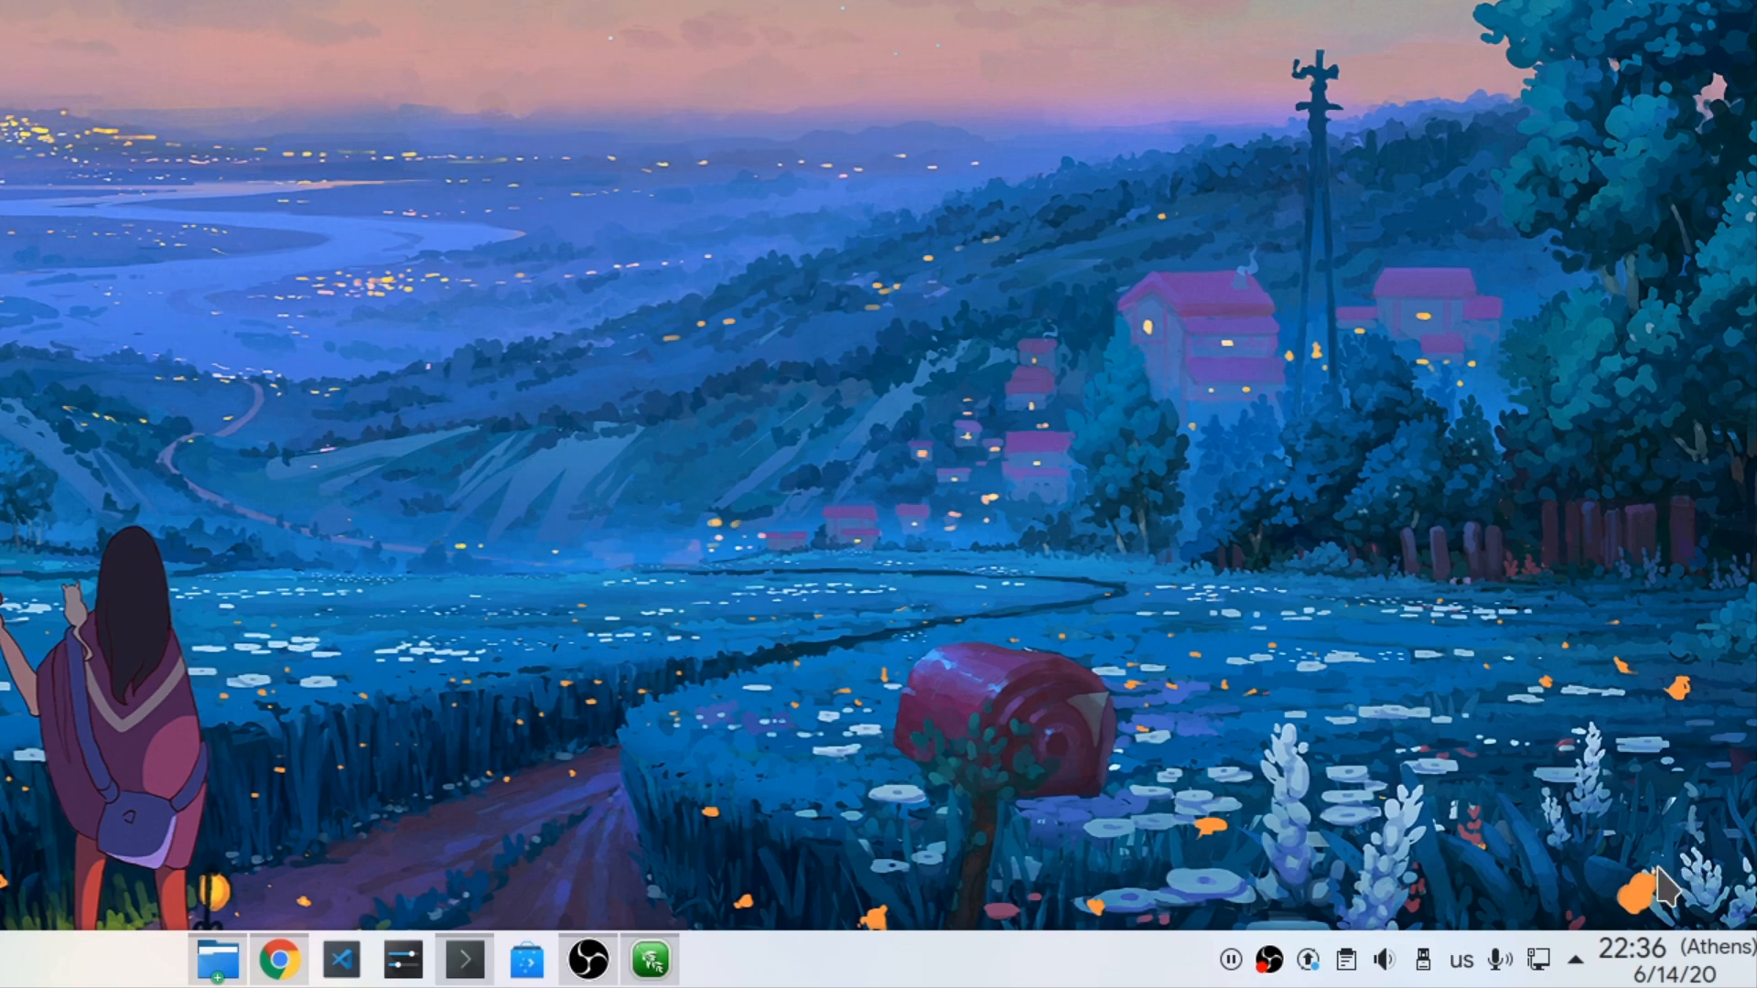
# - Show the calendar popup listing Adak, Athens, Abidjan, Accra, Addis Ababa and Adelaide with current times
pyautogui.click(1636, 953)
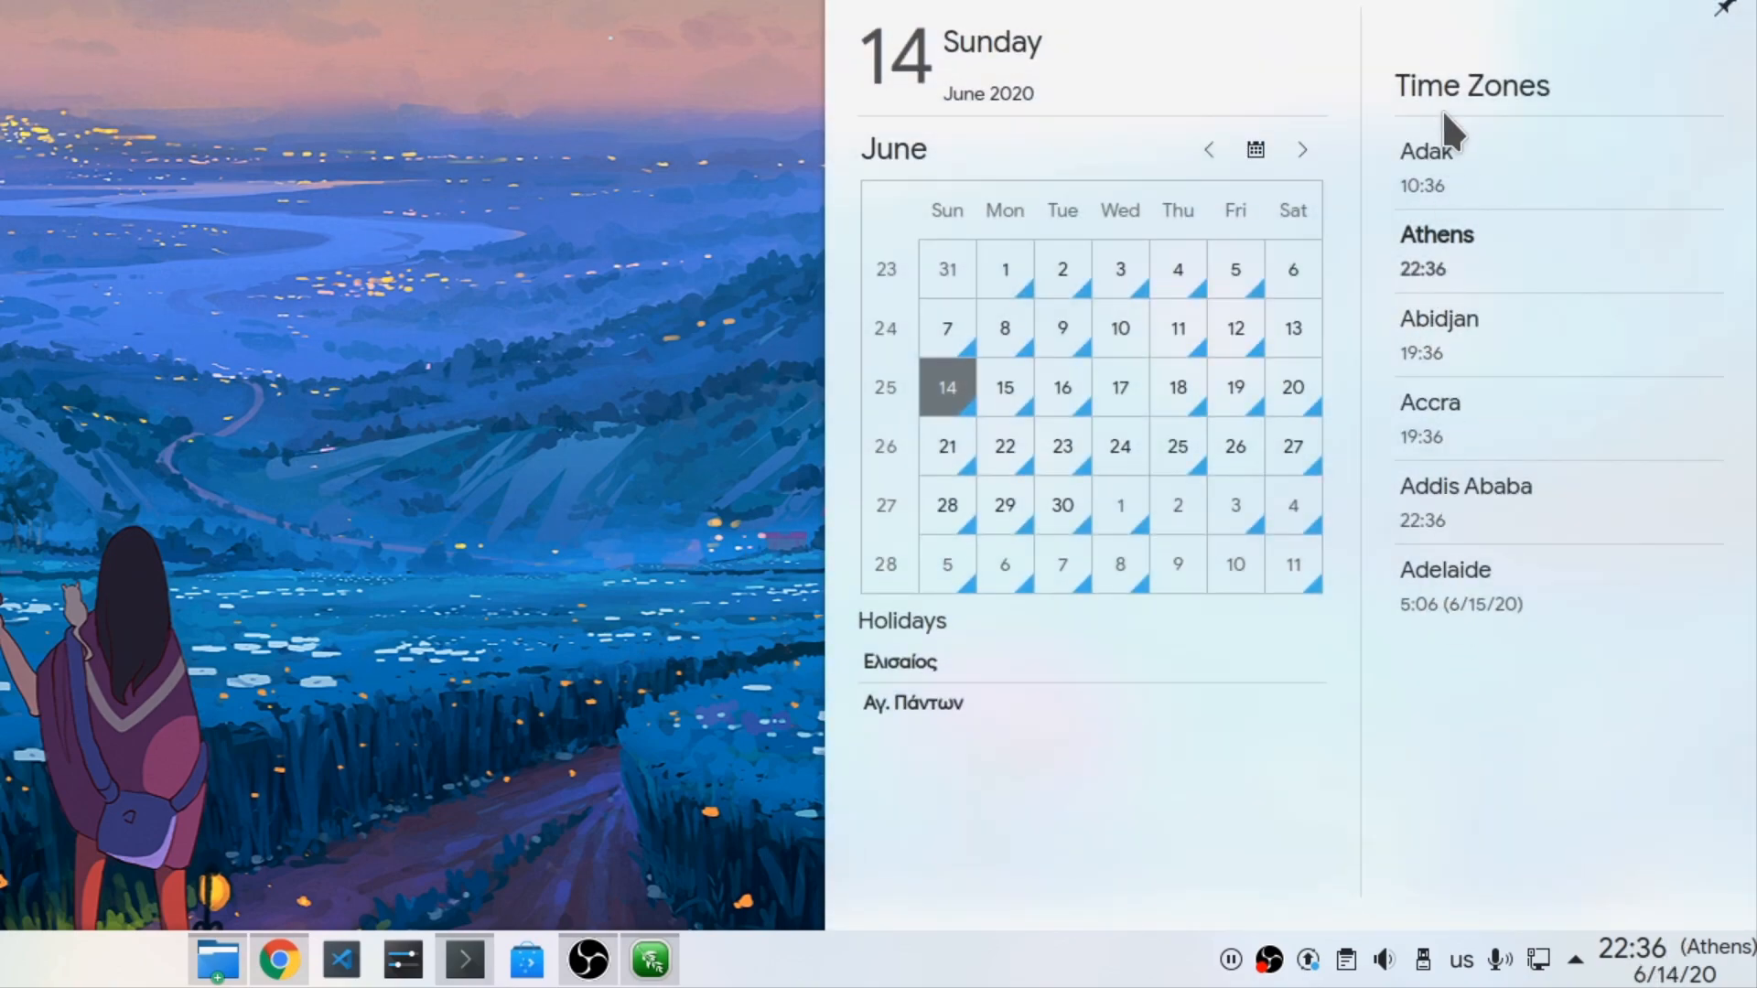
pyautogui.moveTo(1503, 723)
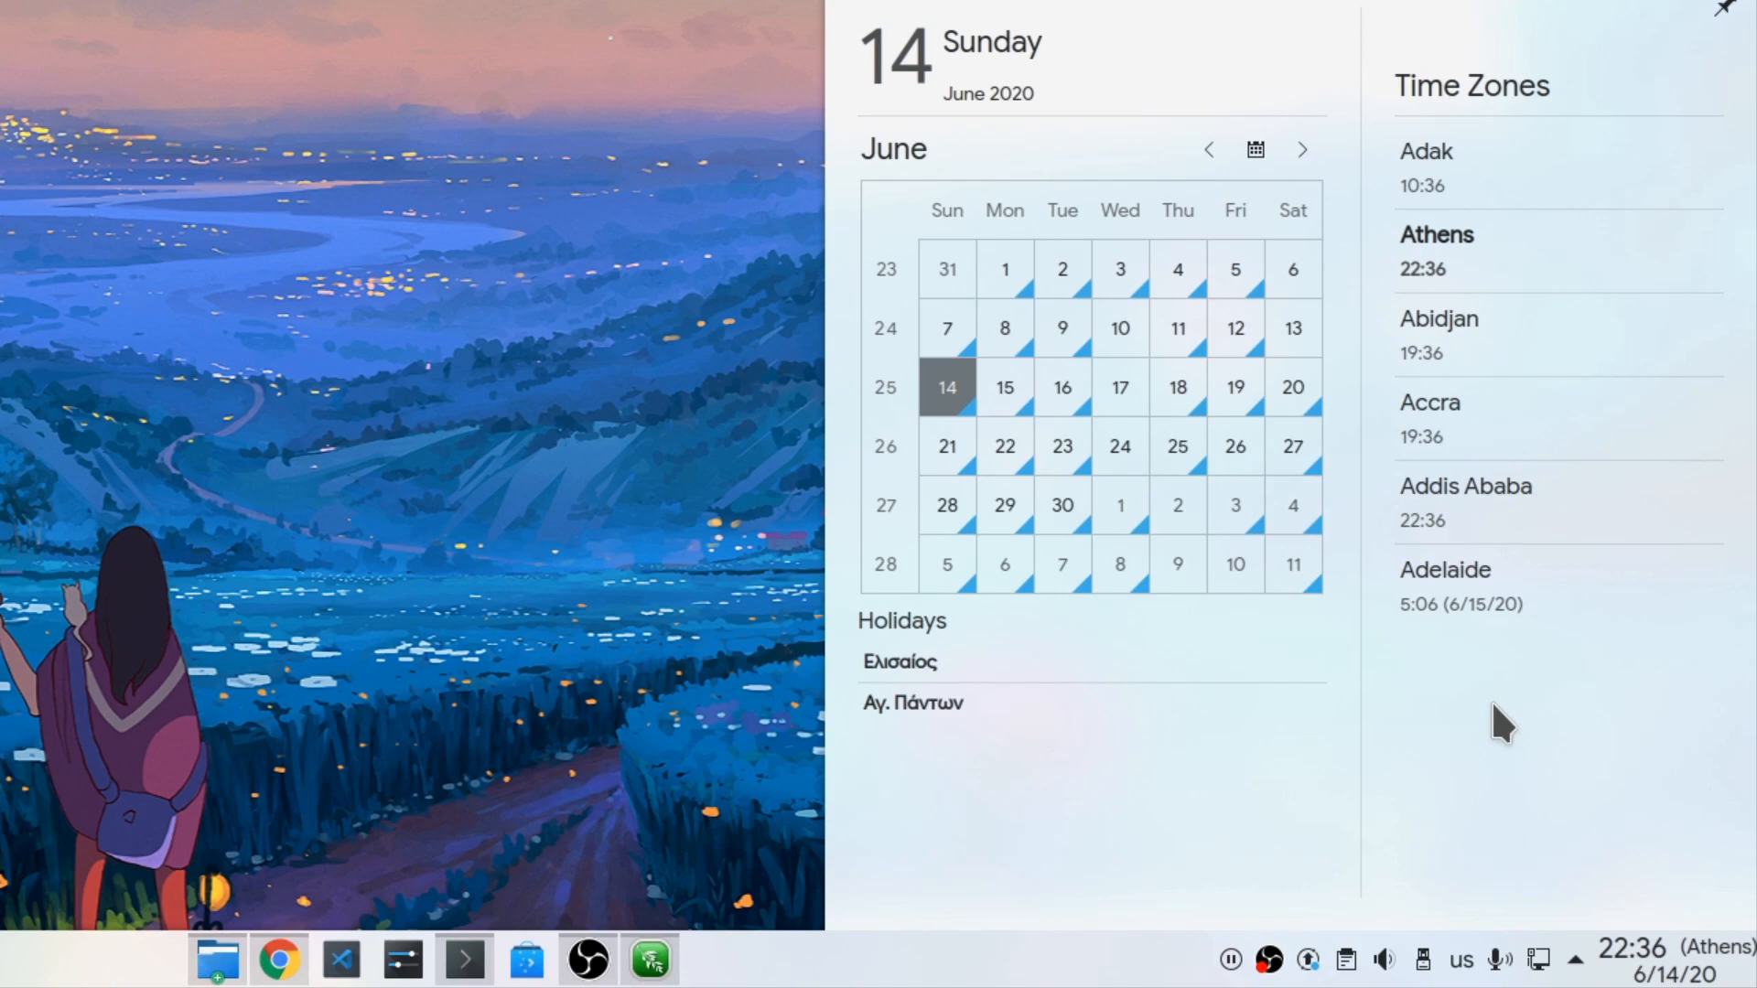
pyautogui.moveTo(1435, 432)
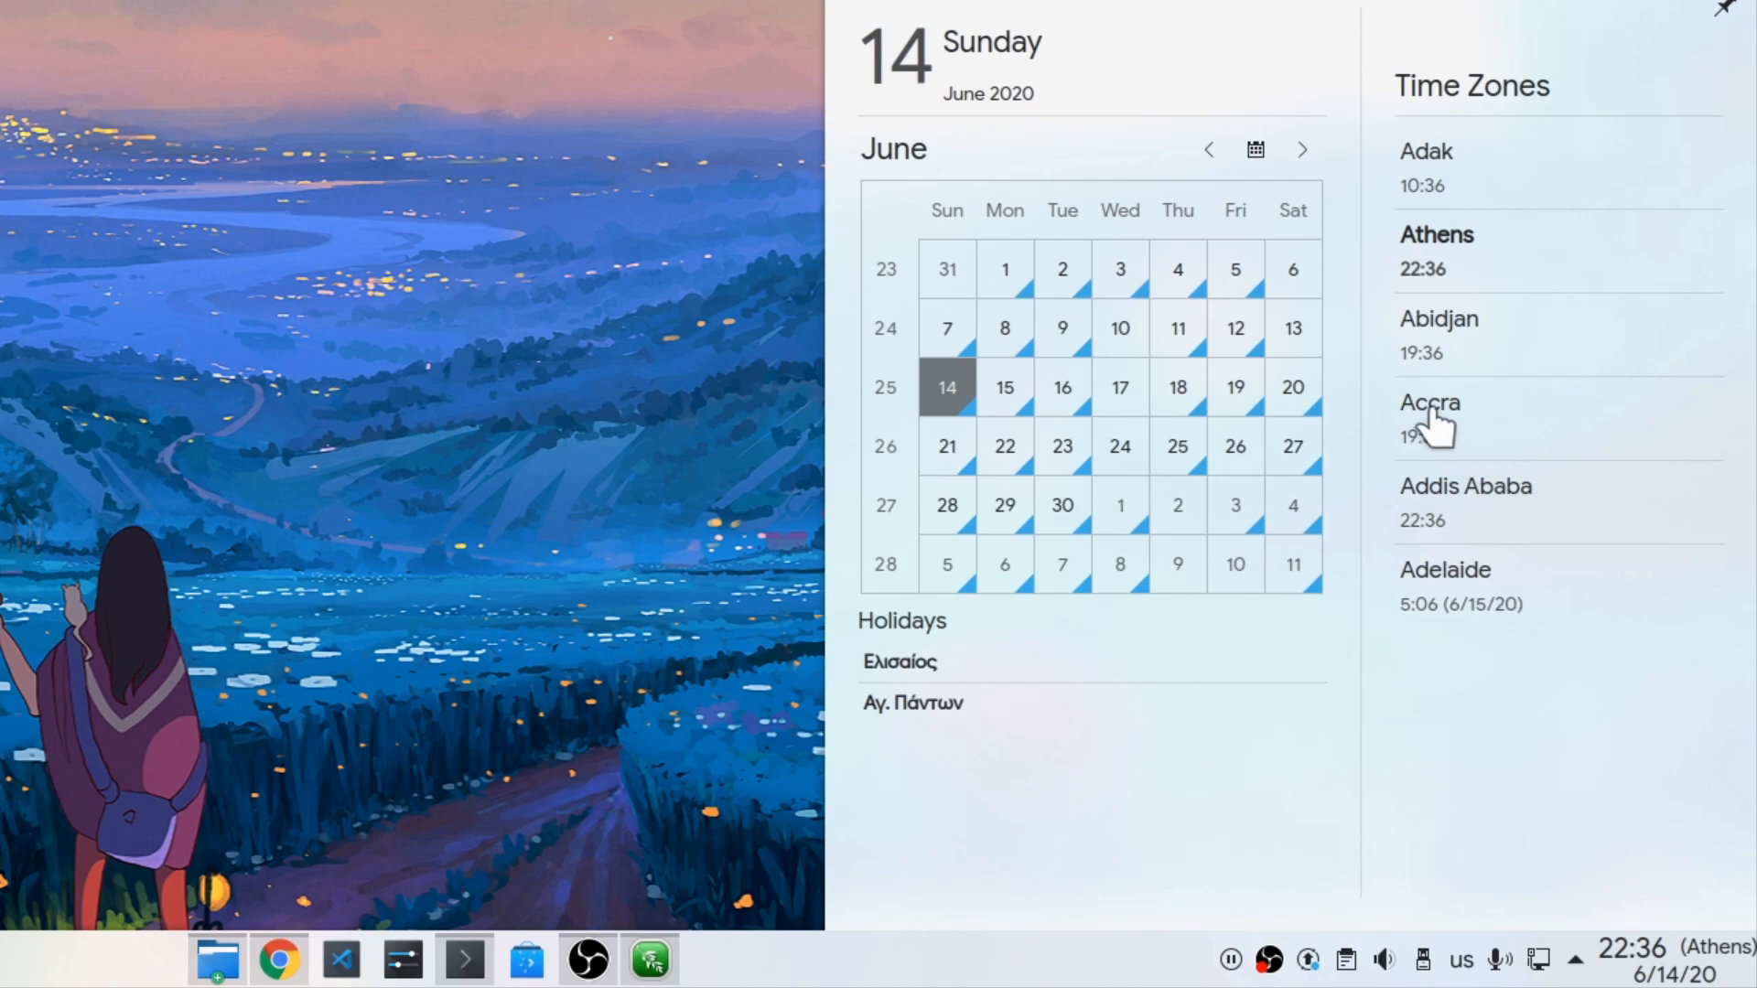
pyautogui.click(1429, 418)
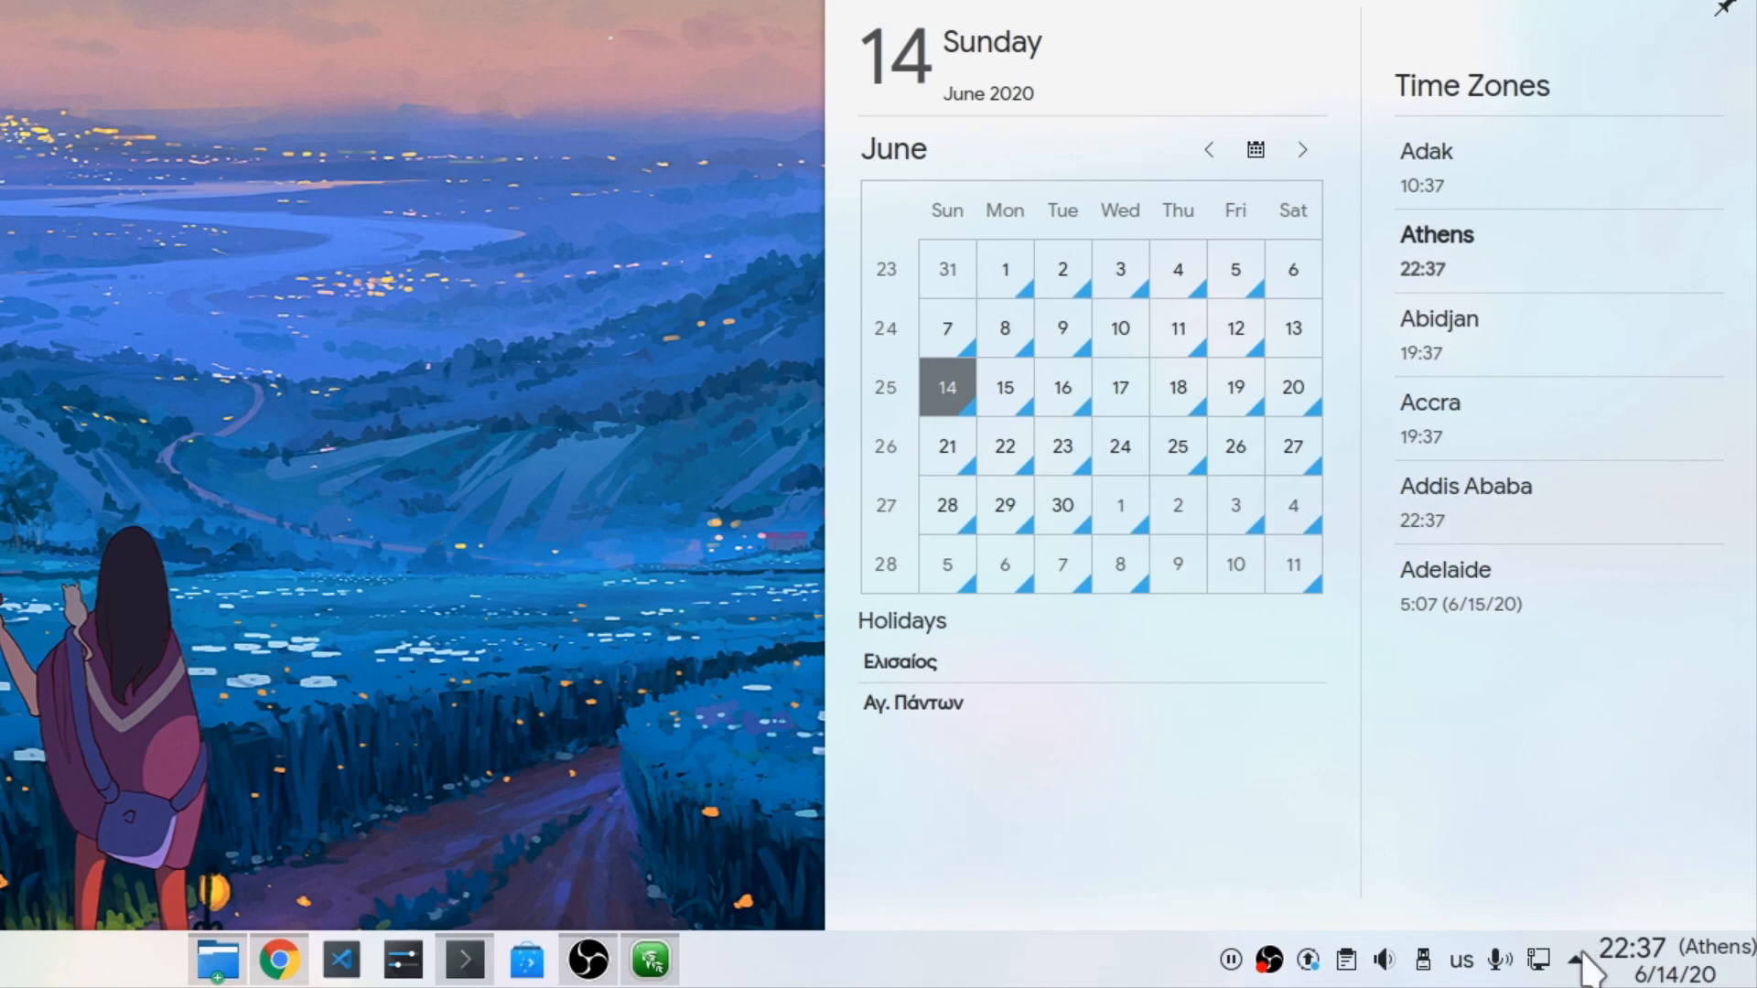
# - Browse the Status and Notifications tray, including its empty Notifications page, then dismiss it
pyautogui.click(1576, 959)
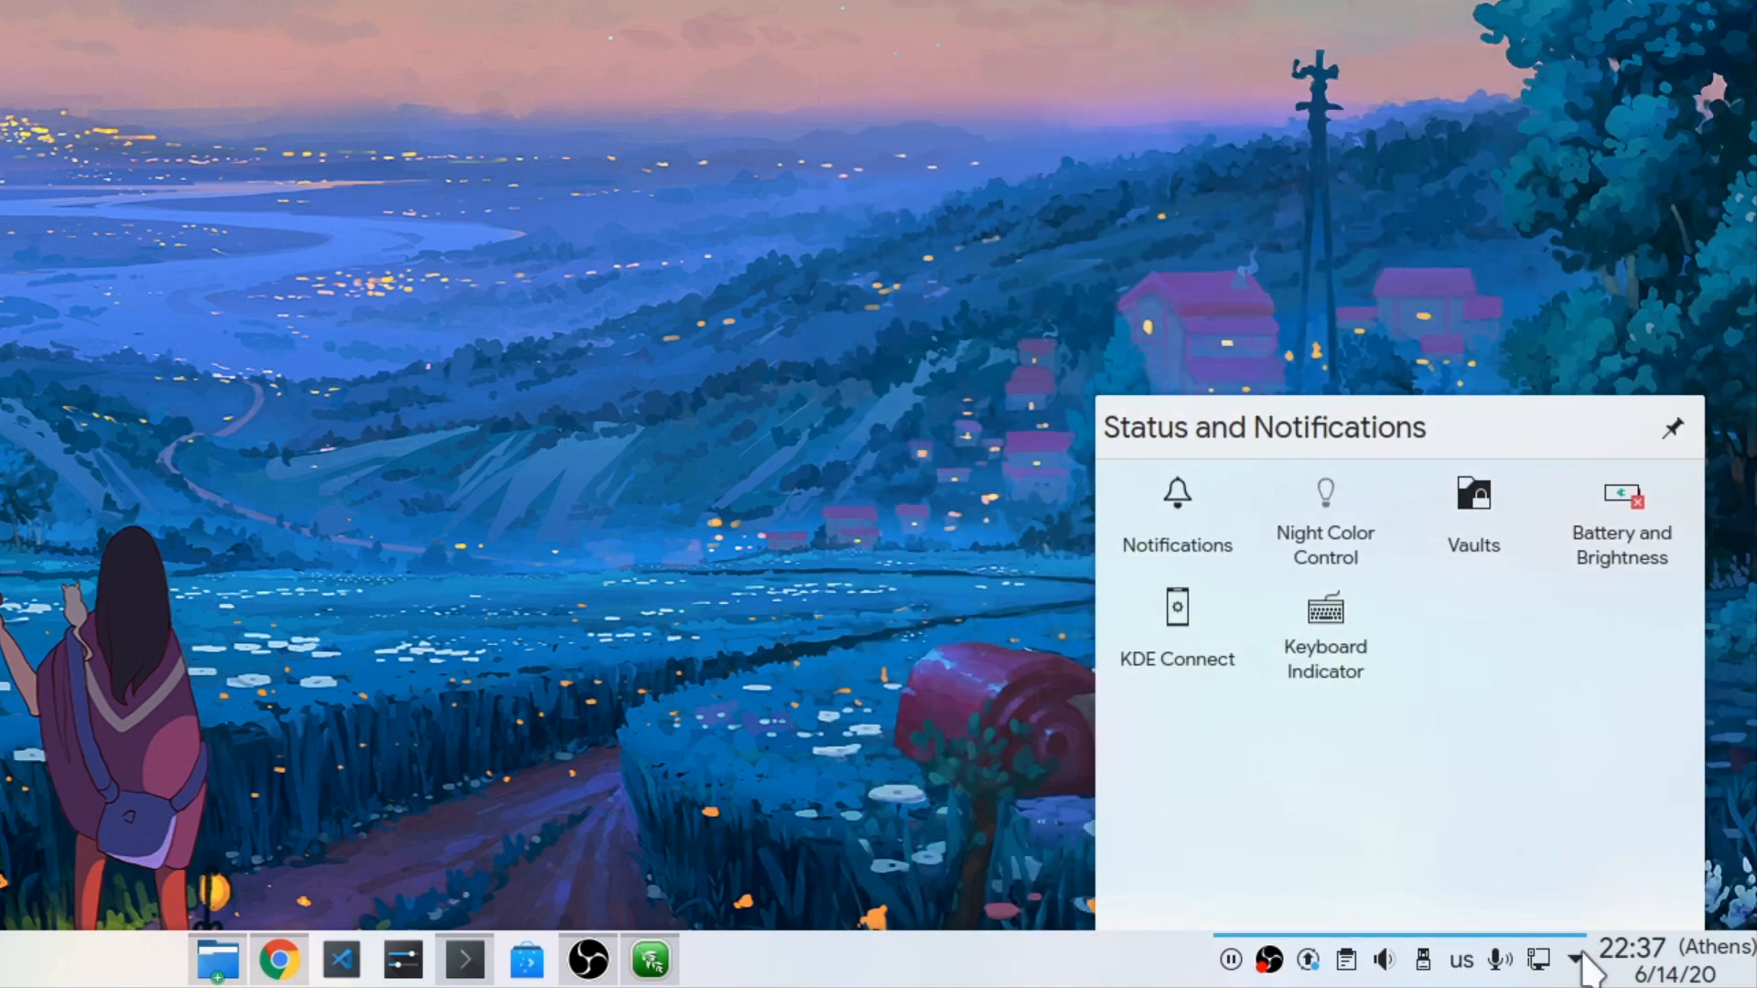
pyautogui.click(1177, 511)
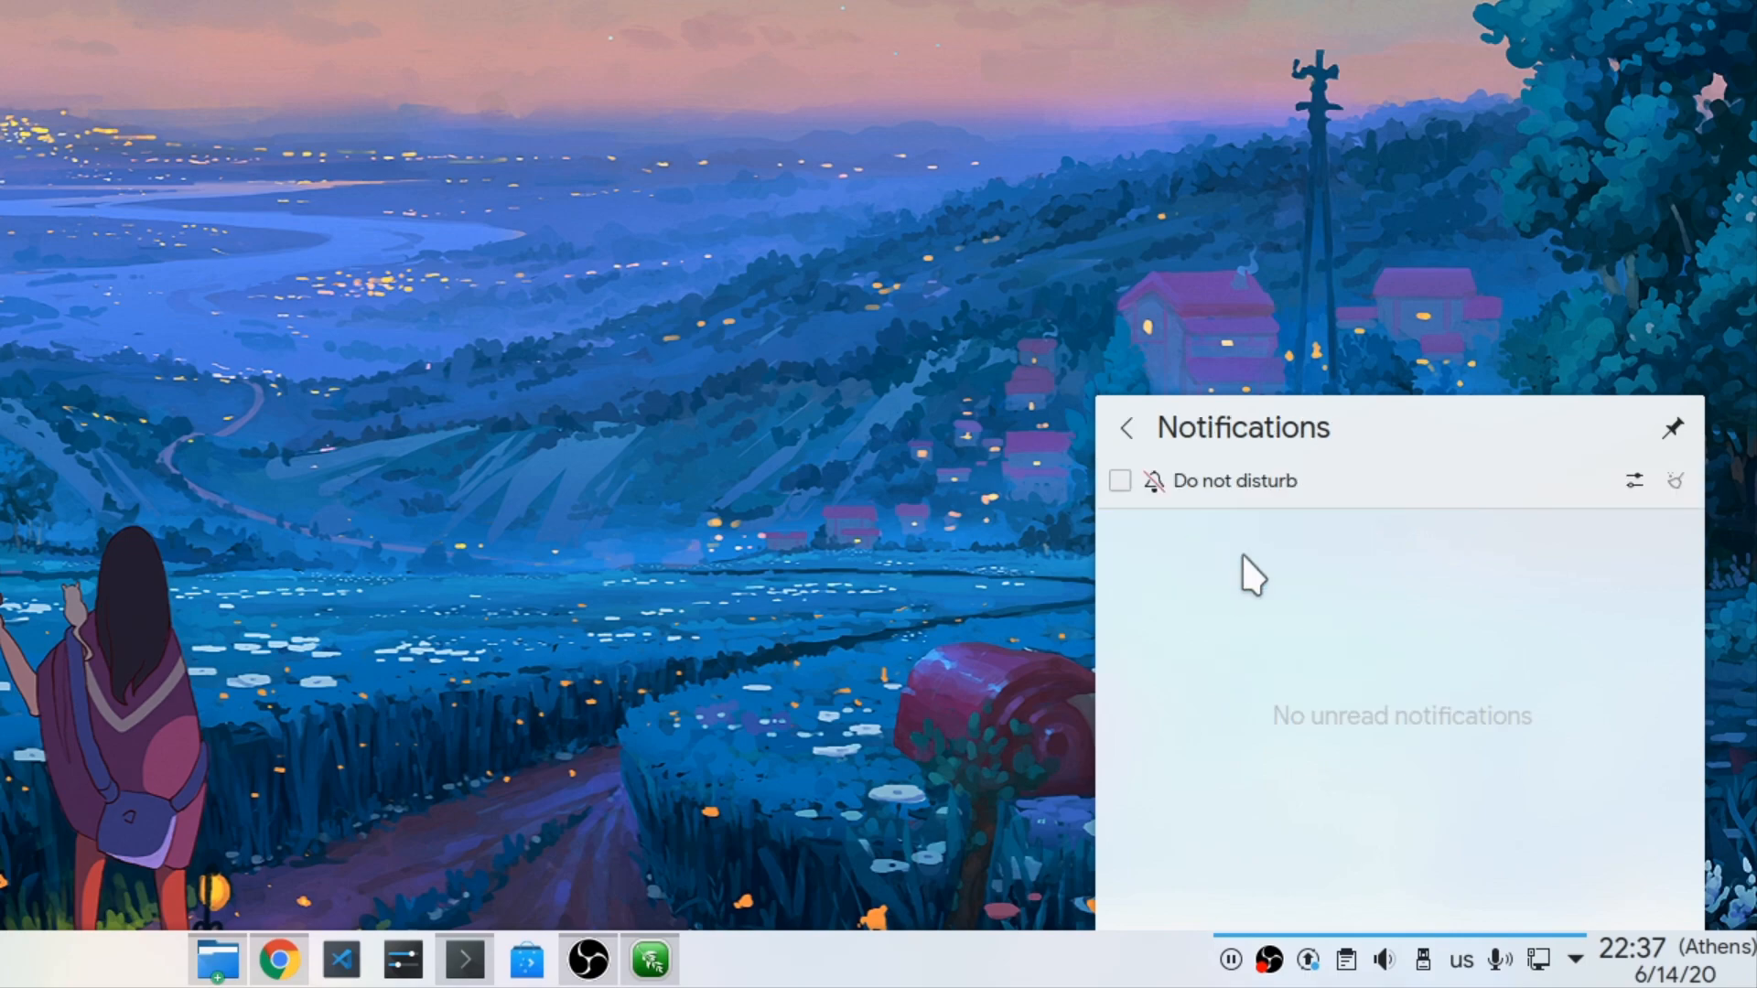
pyautogui.click(1126, 428)
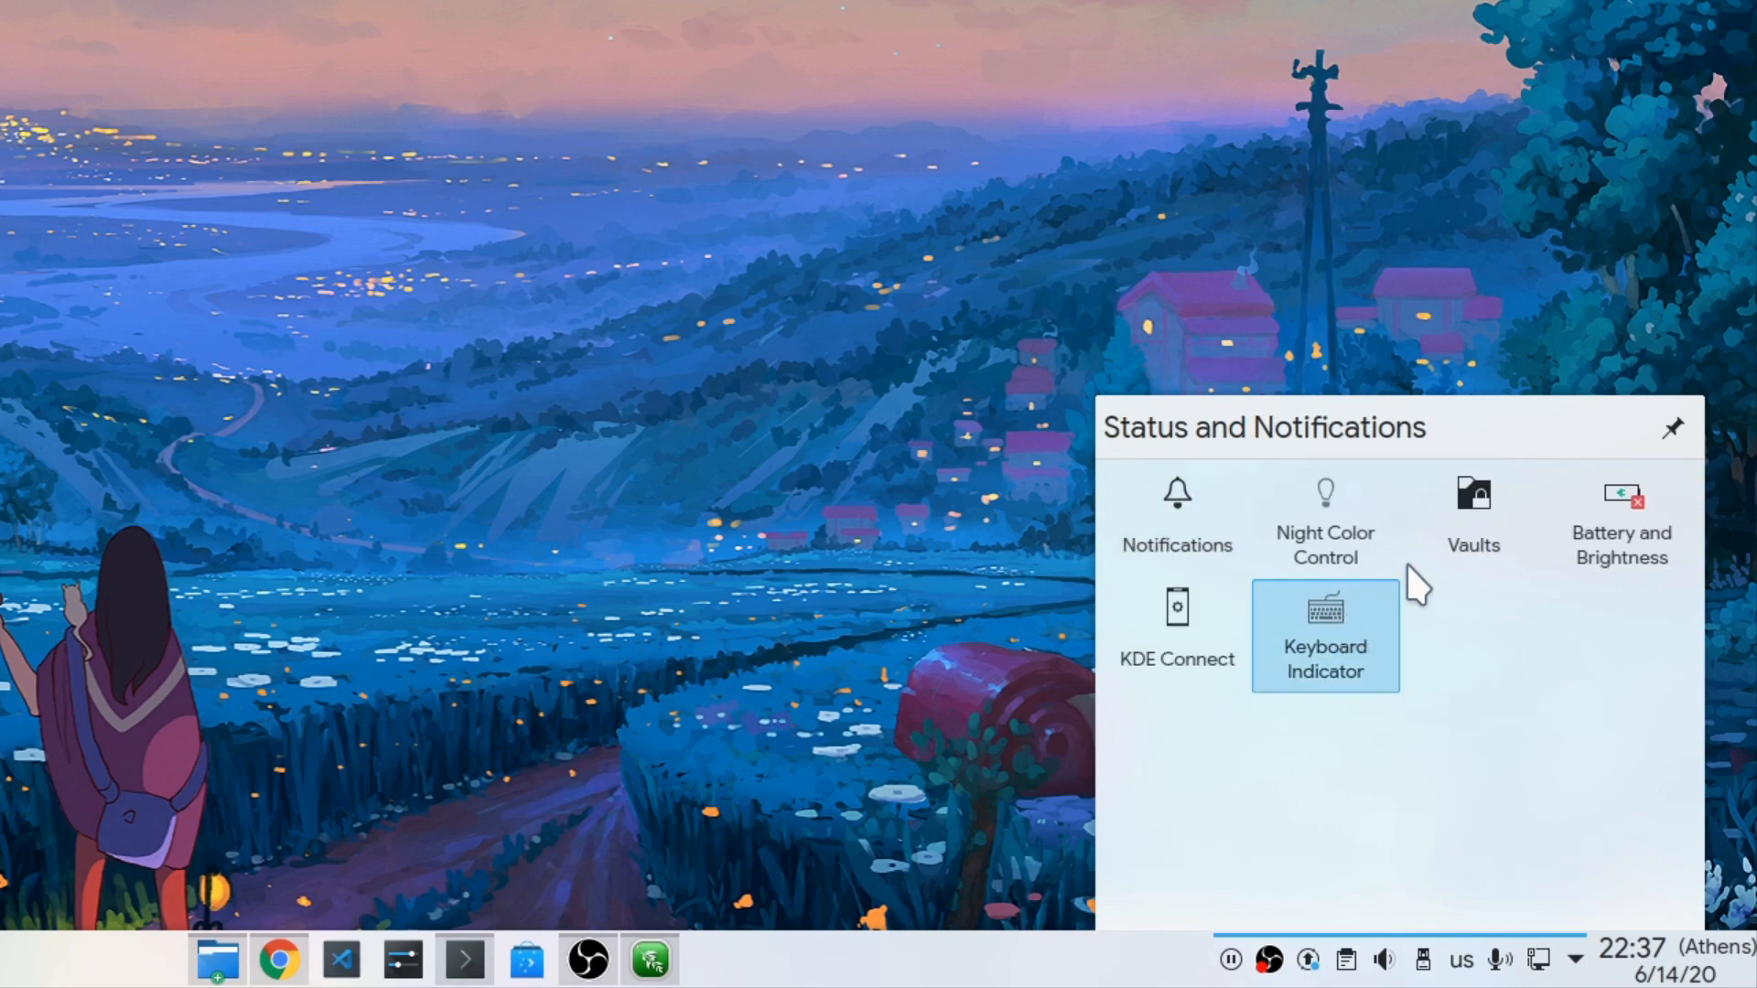
pyautogui.moveTo(1619, 521)
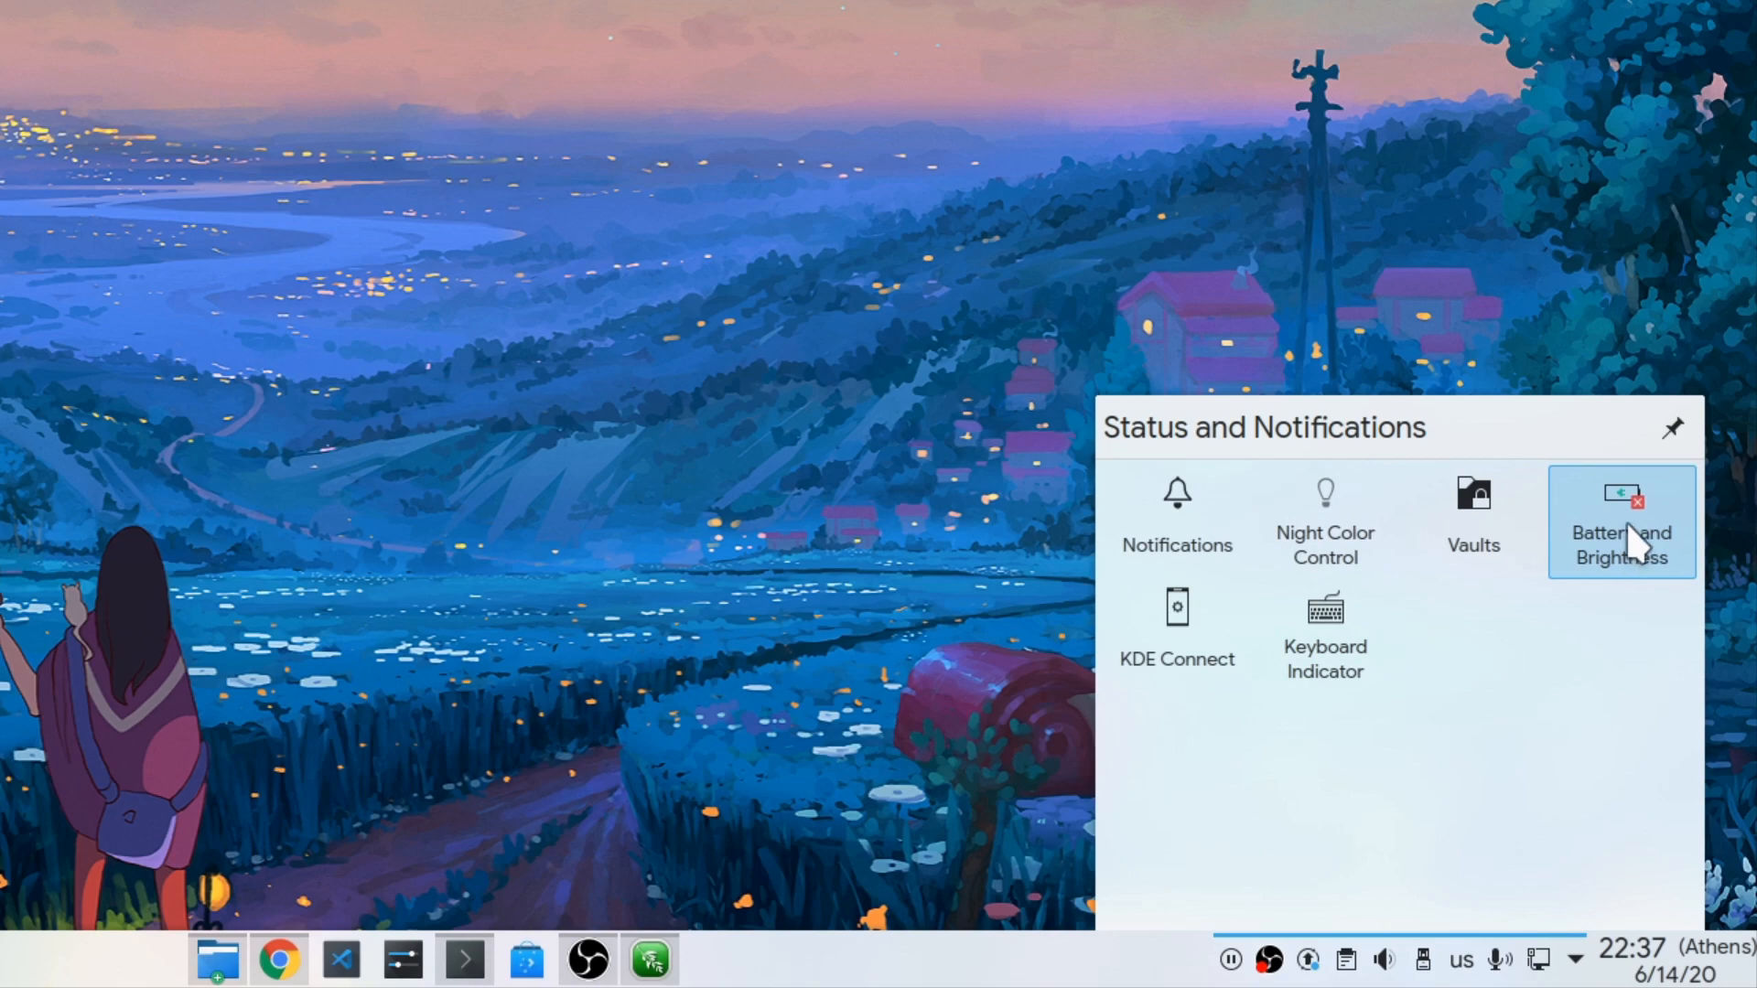
pyautogui.moveTo(1620, 543)
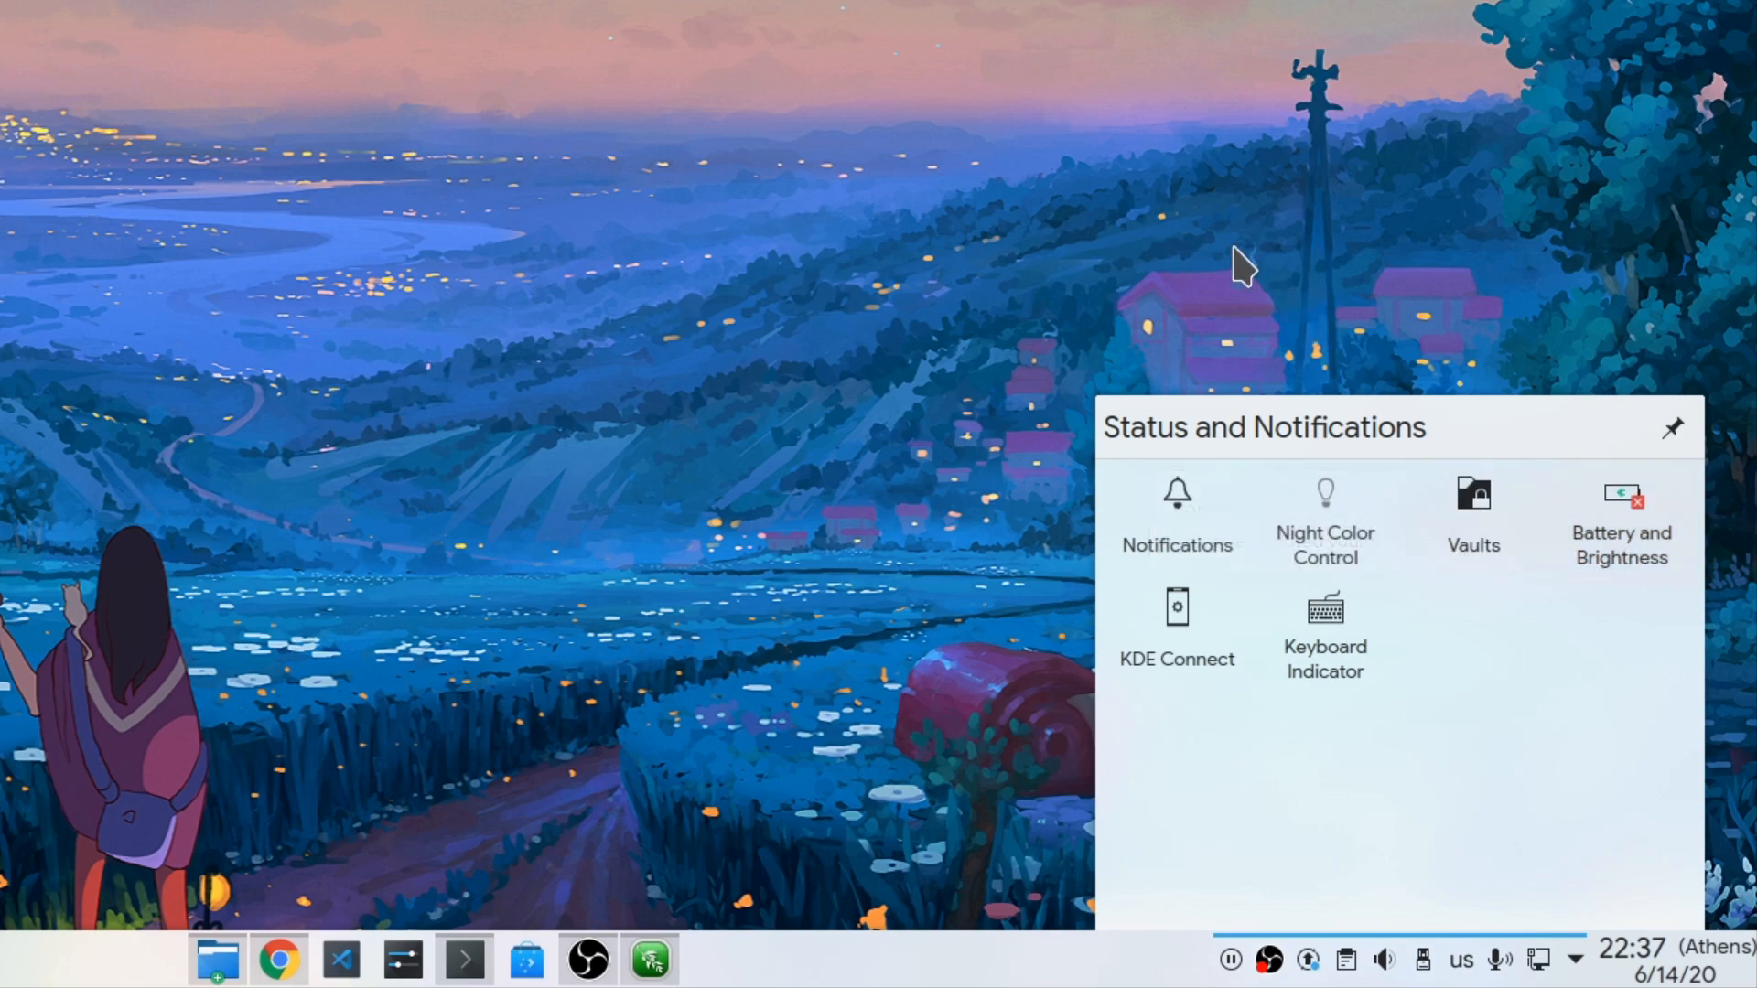
pyautogui.click(695, 491)
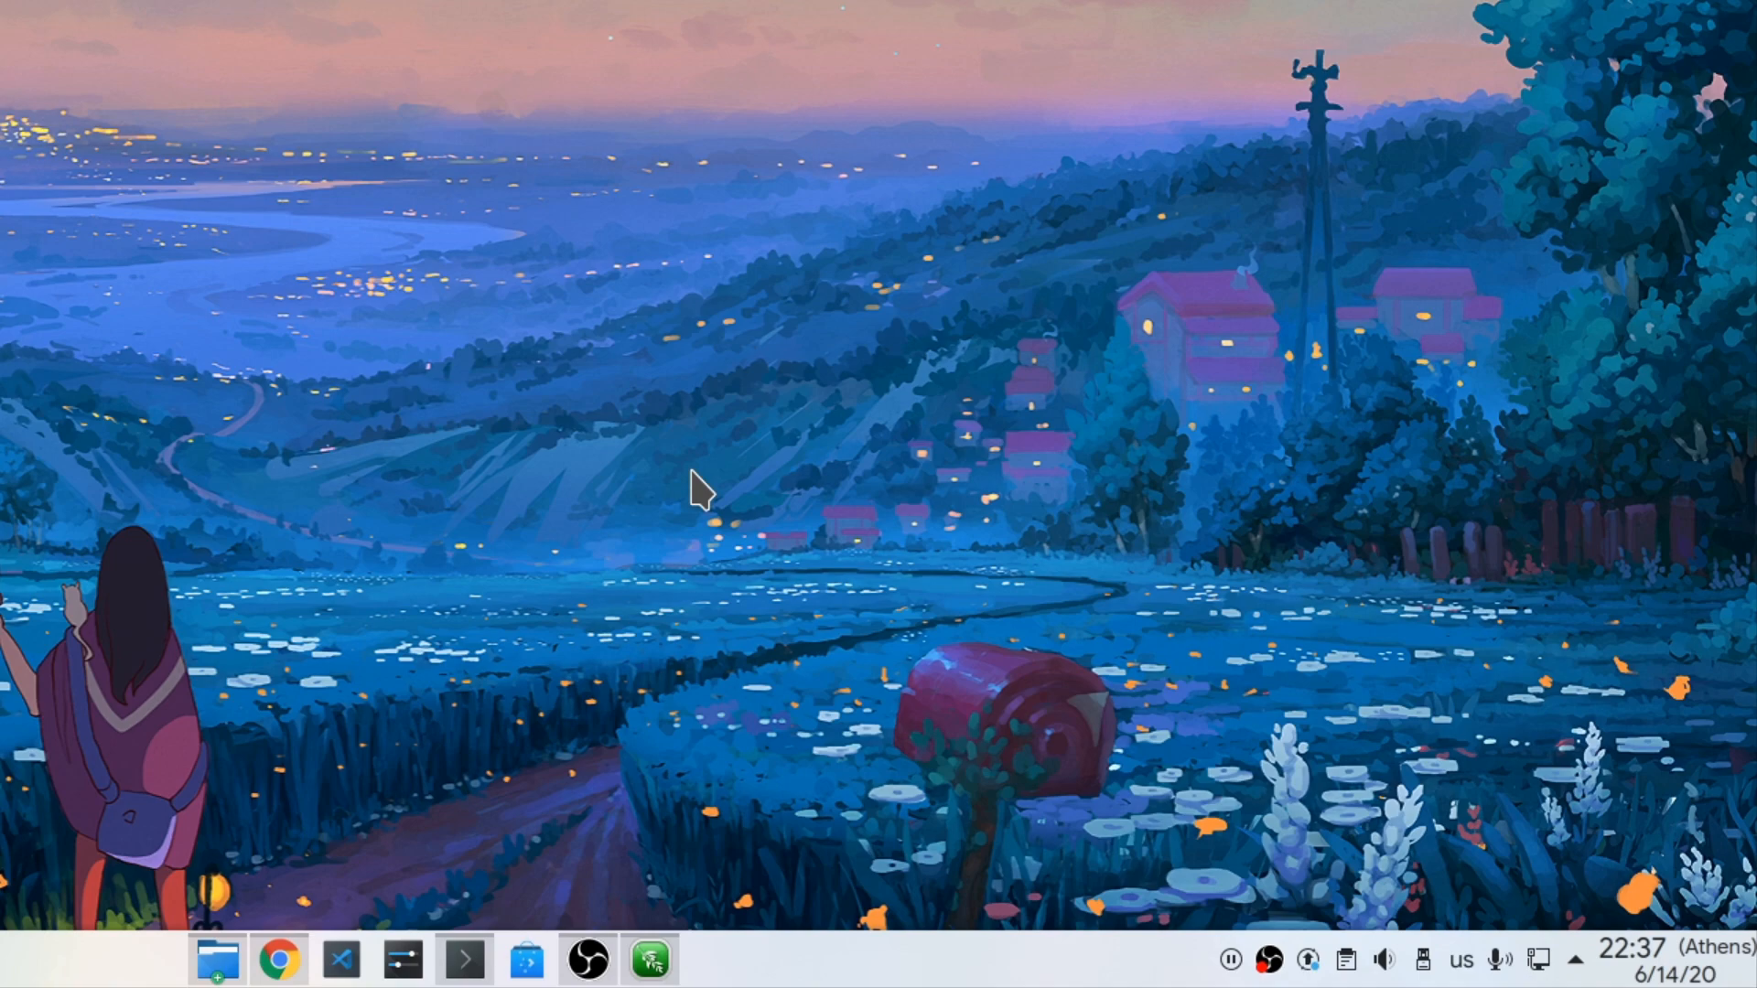